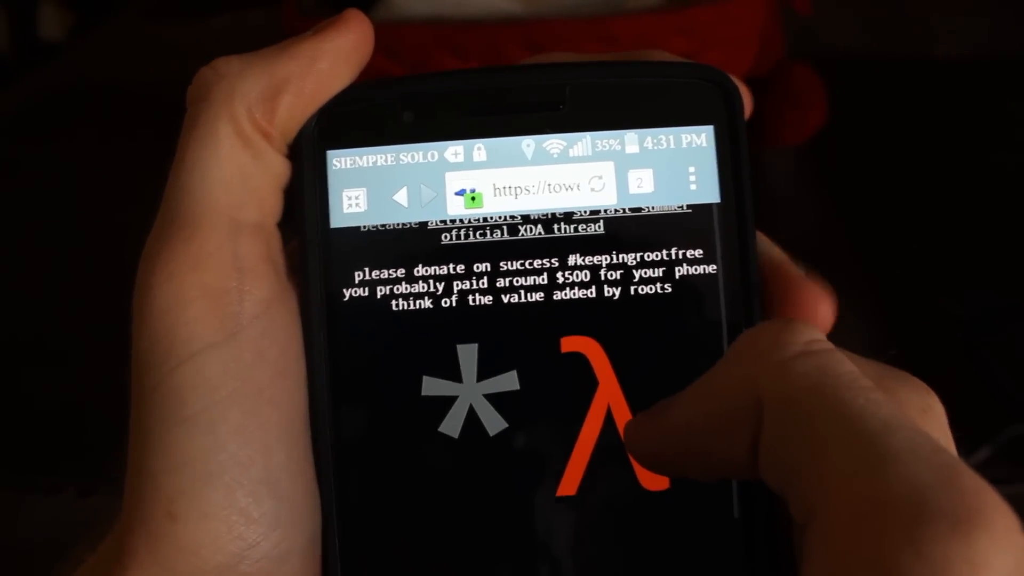
Step: Scroll the towelroot page down to reach the lambda download link
scroll(down, 3)
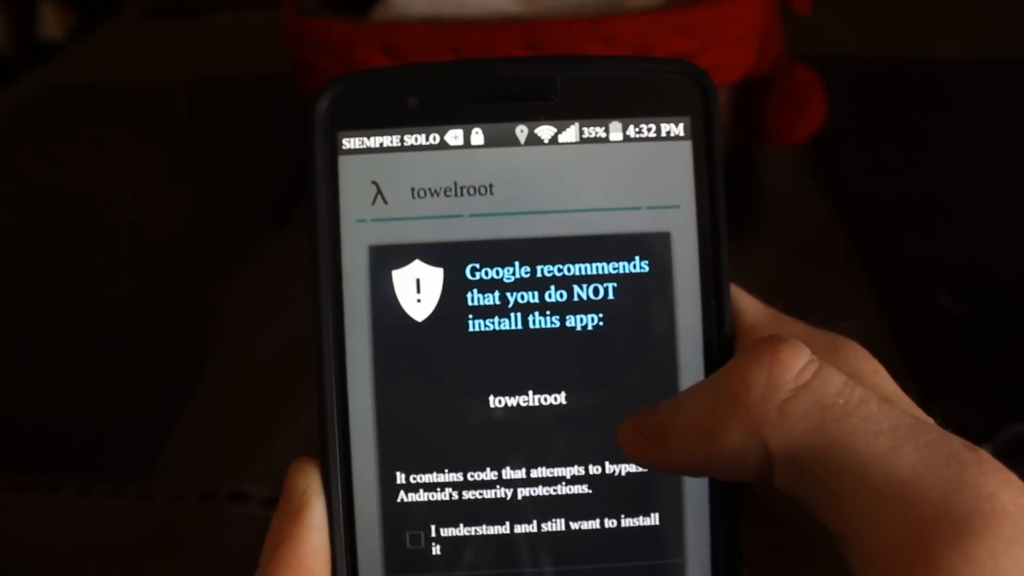
Step: Accept the security warning and install towelroot anyway
click(416, 540)
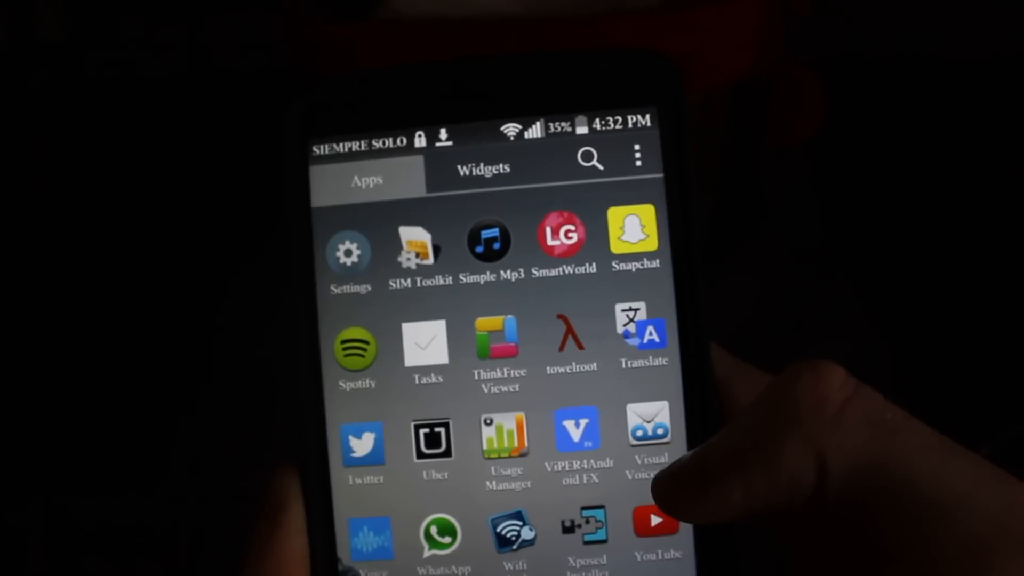
click(571, 340)
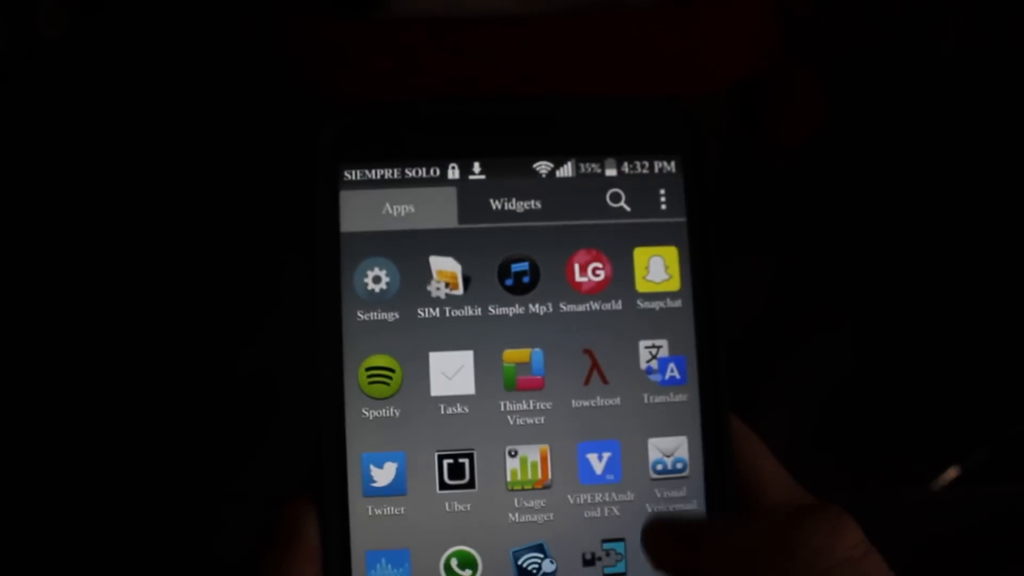
click(599, 467)
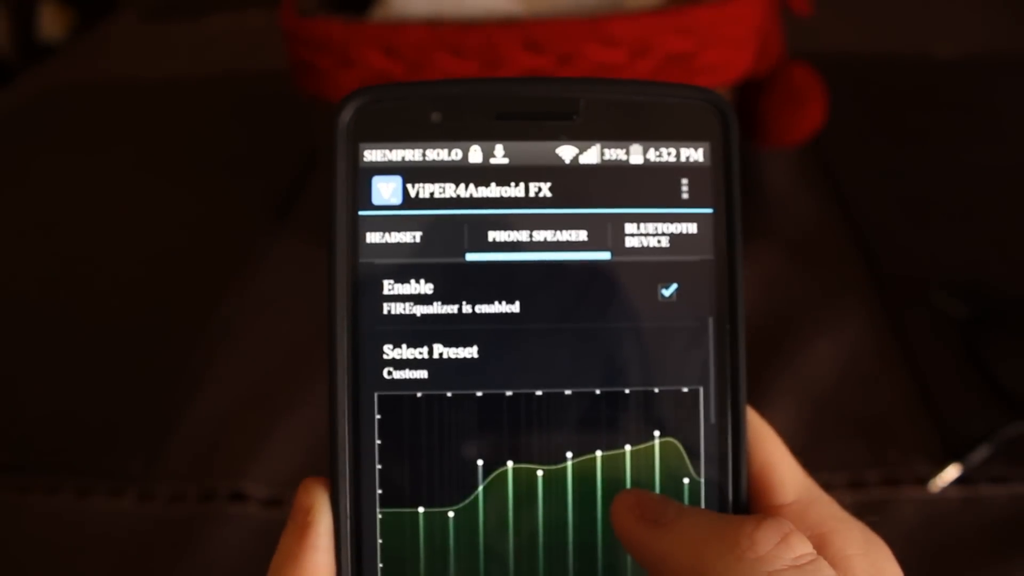
Step: Scroll the Phone Speaker settings to check Master Power and FIREqualizer are enabled
scroll(down, 3)
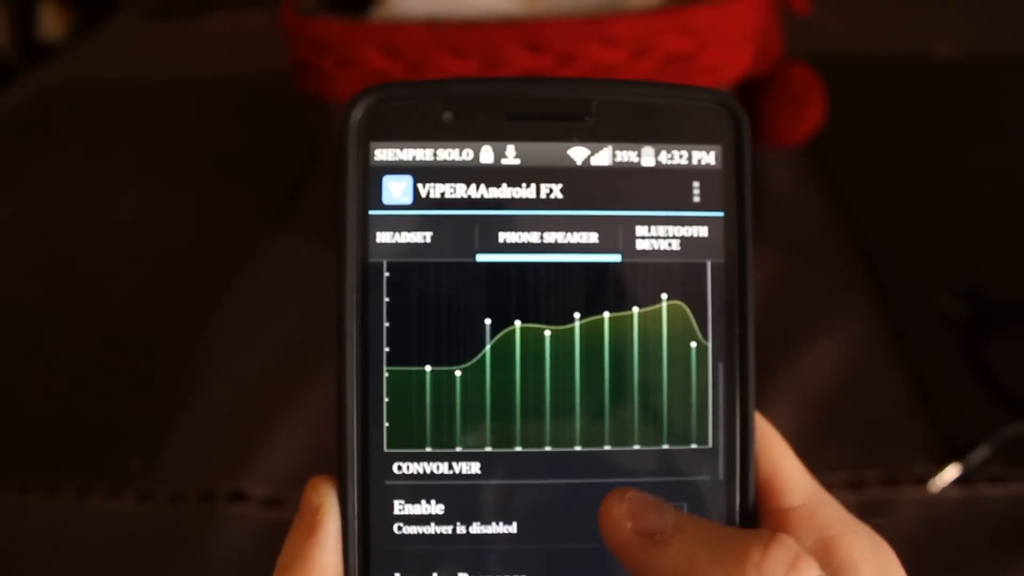
scroll(up, 3)
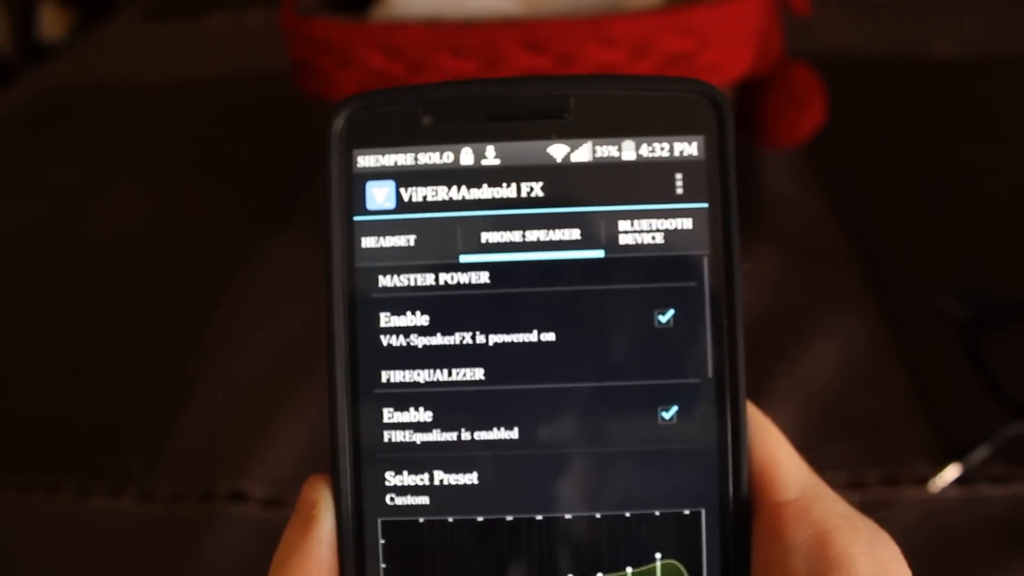